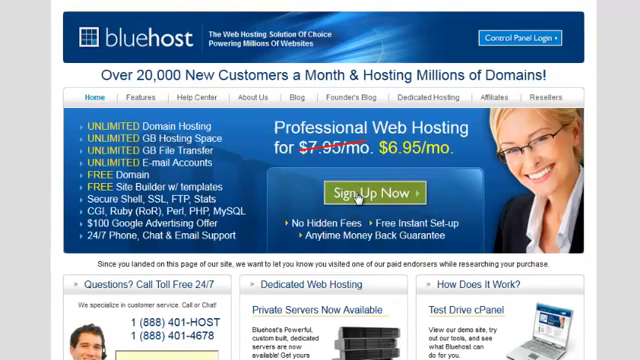
- Begin sign-up and submit bluehosttest343.com as the new domain, confirming it is available
left_click(364, 192)
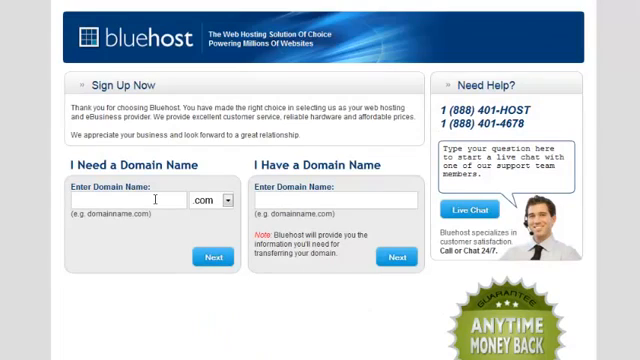
type("bluehost")
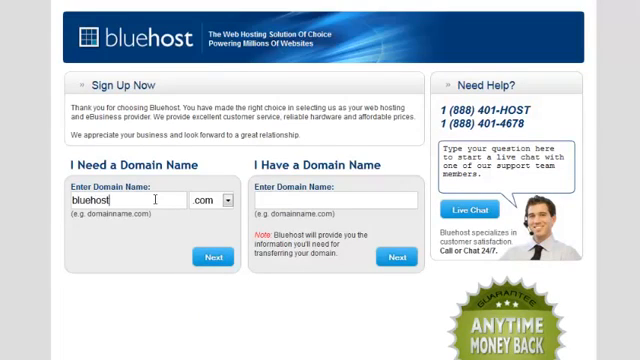
type("test")
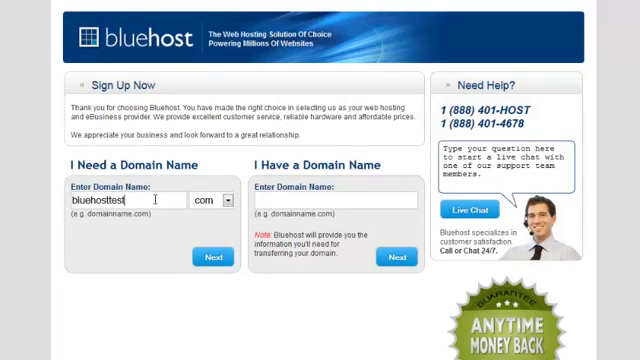
type("343")
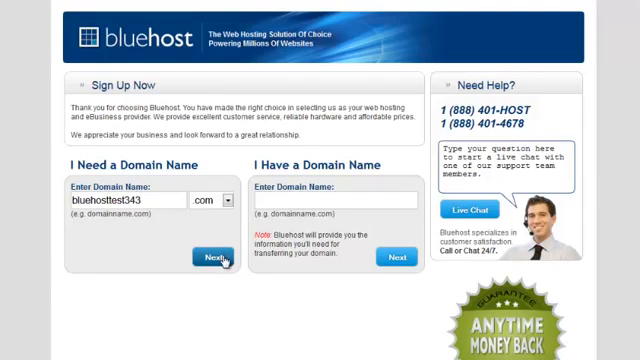
left_click(210, 258)
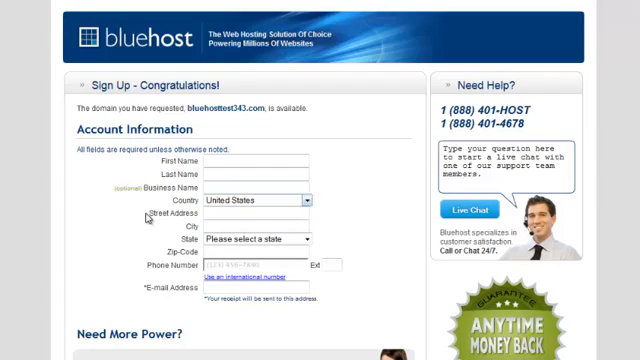
- Fill in account information and complete the order with a $0.00 upgrade total
left_click(258, 202)
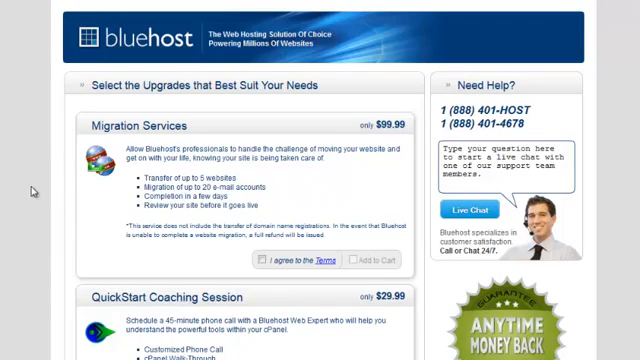
scroll("down", 3)
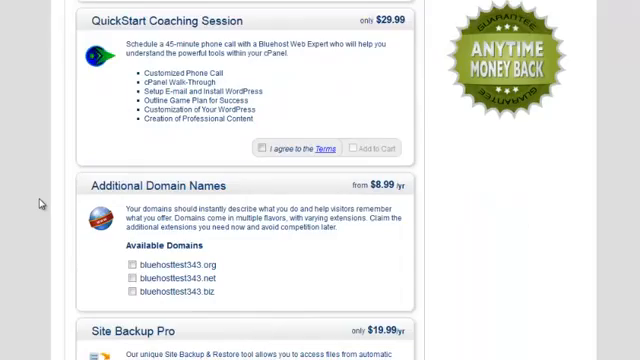
scroll("down", 3)
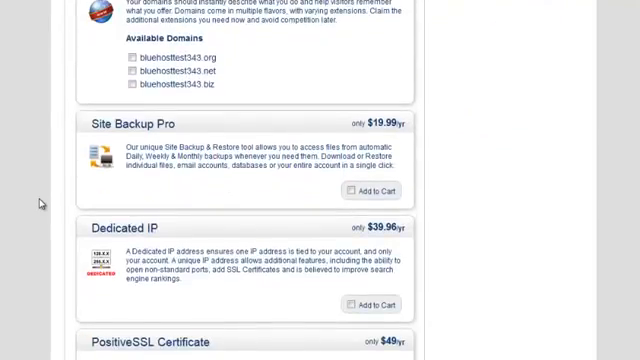
scroll("down", 3)
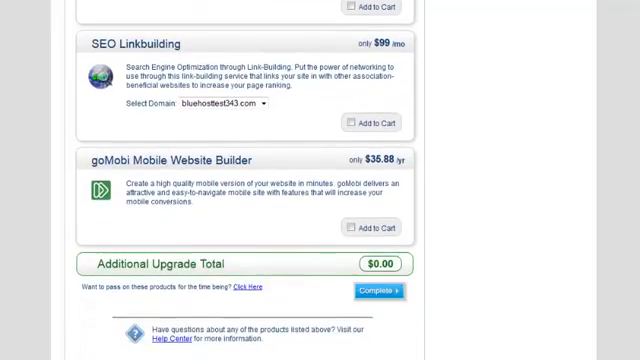
left_click(376, 288)
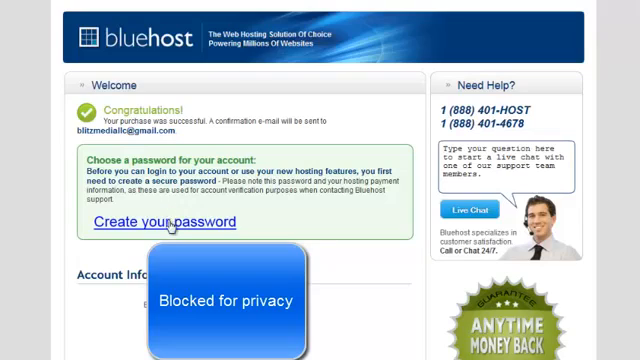
- Create the account password in Manage Your Password, entering and retyping it
left_click(160, 224)
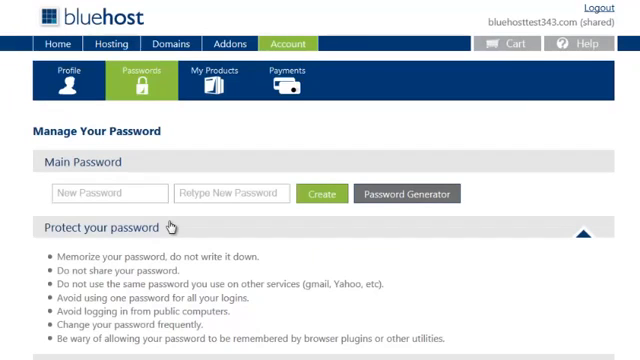
left_click(110, 192)
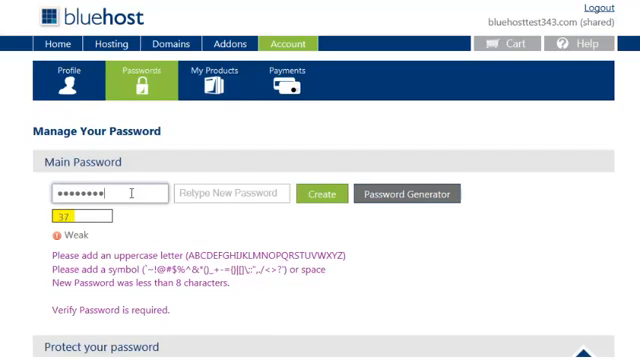
type("*")
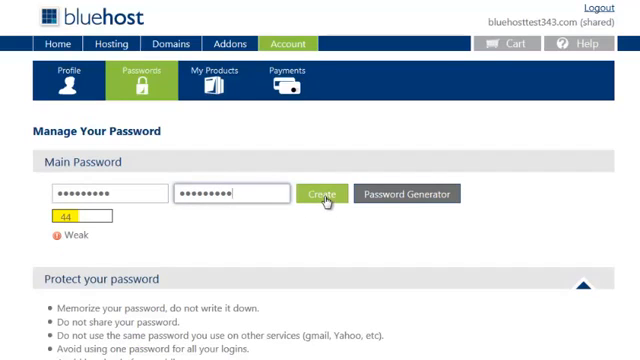
left_click(312, 192)
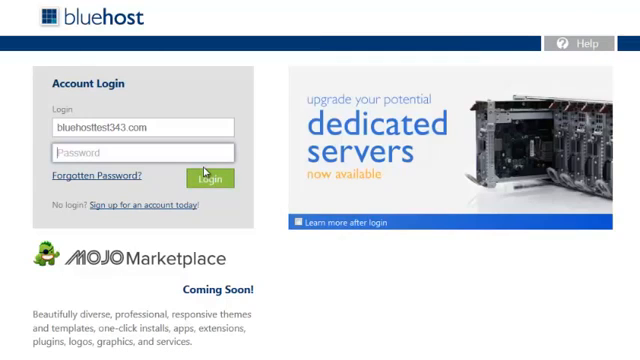
- Log into the hosting account with the new password and reach the cPanel welcome prompt
type("password")
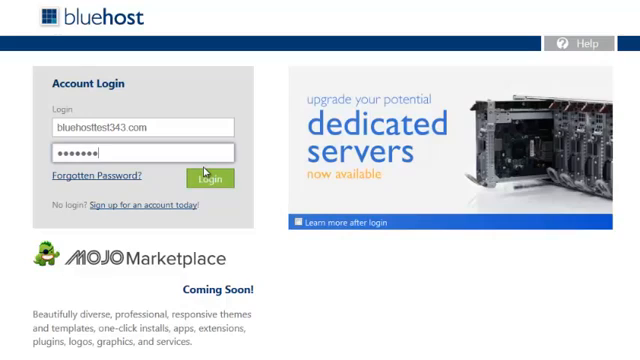
left_click(208, 180)
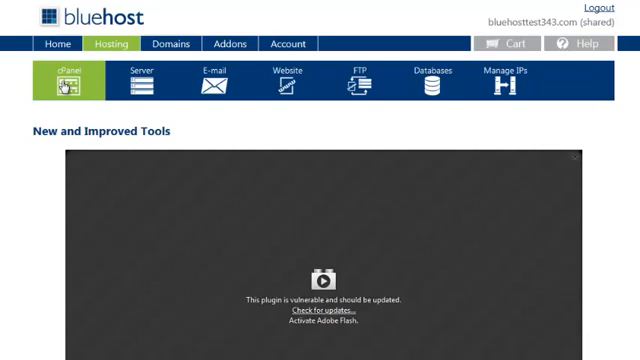
left_click(64, 80)
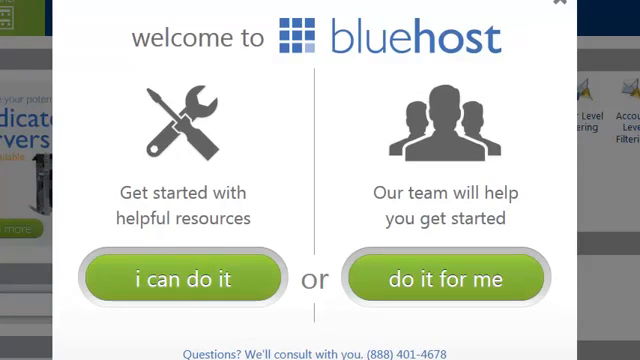
left_click(184, 278)
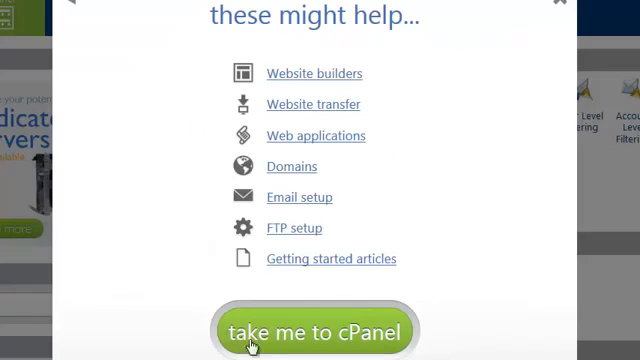
left_click(316, 330)
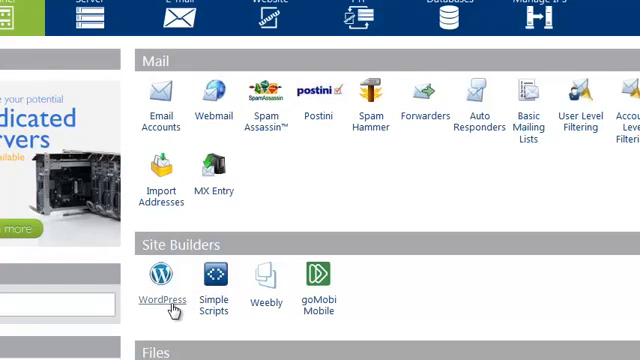
scroll("down", 3)
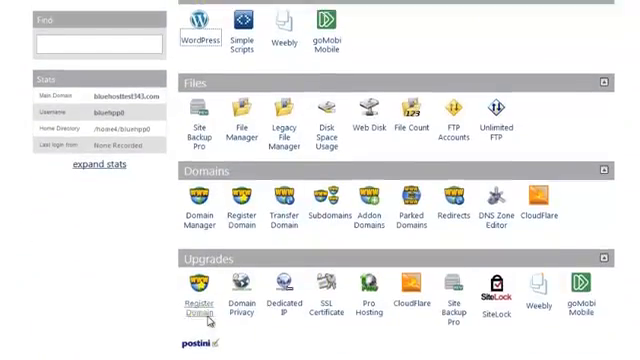
scroll("down", 3)
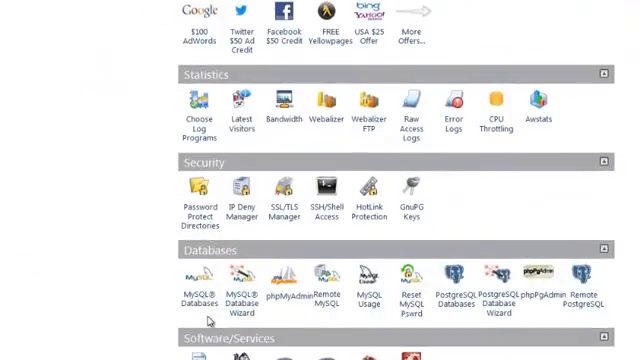
scroll("down", 3)
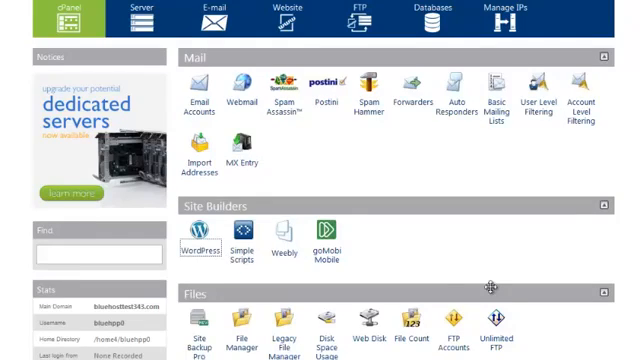
mouse_move(492, 292)
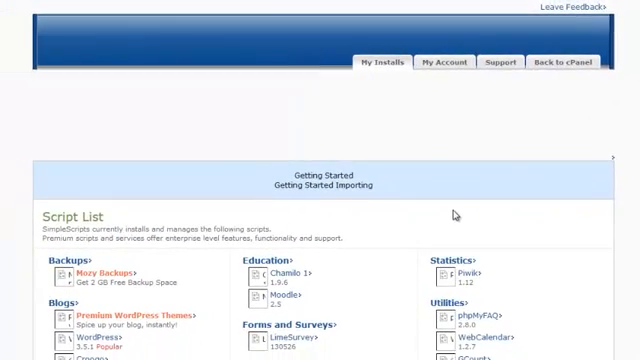
- Browse the SimpleScripts script list to find WordPress under Blogs
scroll("down", 3)
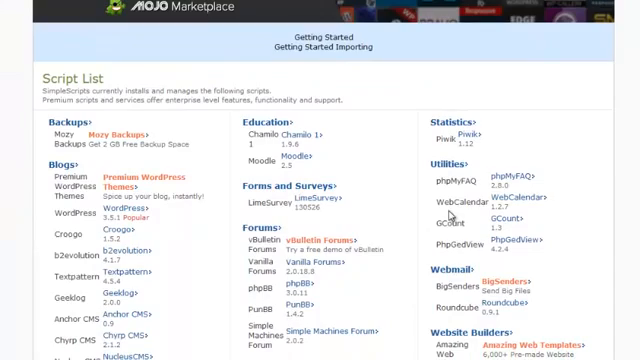
scroll("down", 3)
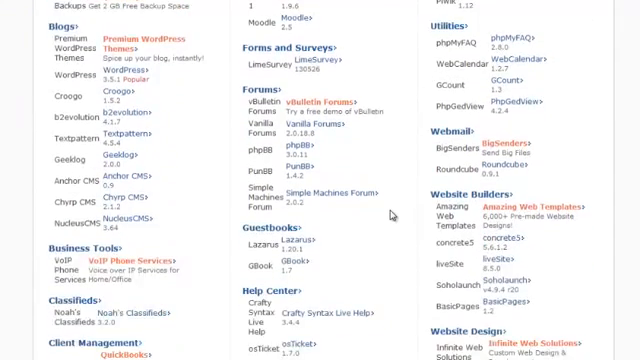
scroll("down", 3)
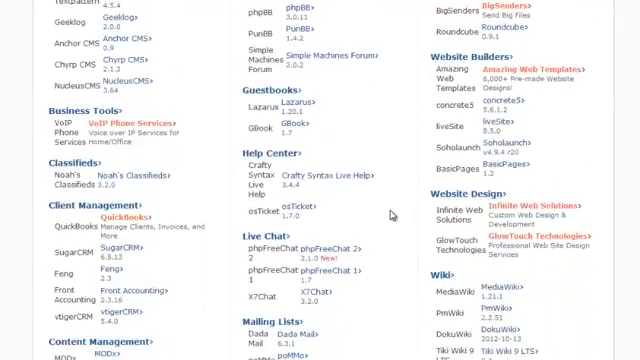
scroll("down", 3)
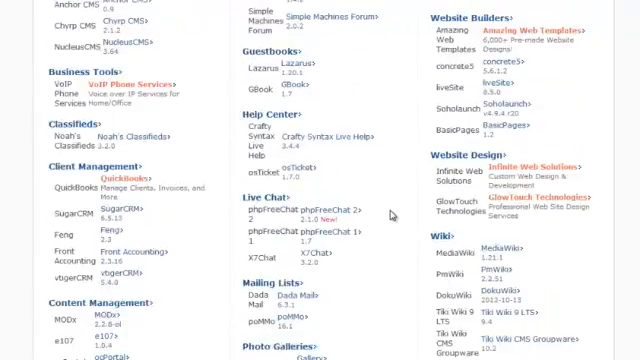
scroll("up", 3)
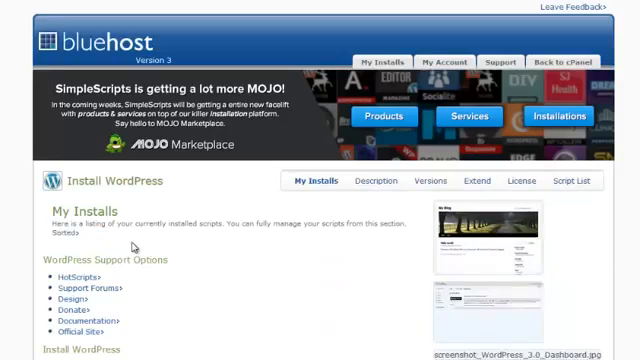
- Name the new site 'blue host test' and review the installer's plugin, theme and terms options
scroll("down", 3)
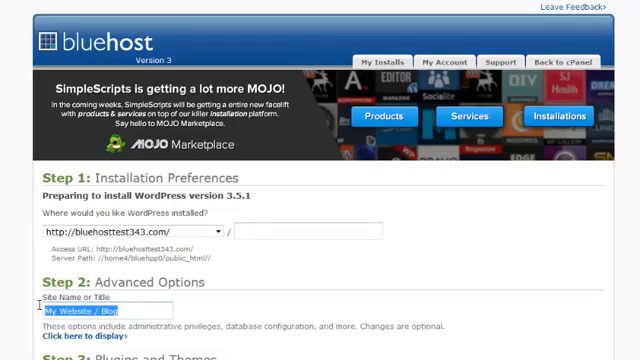
type("blue host test")
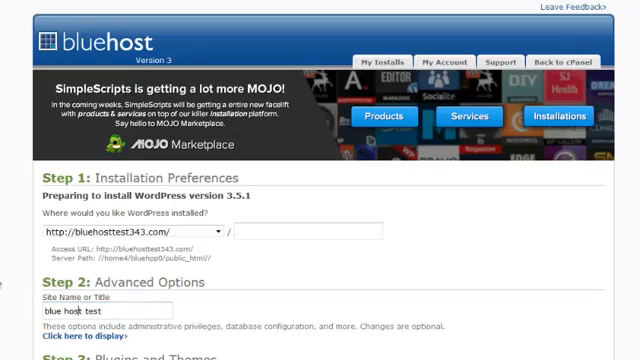
scroll("down", 3)
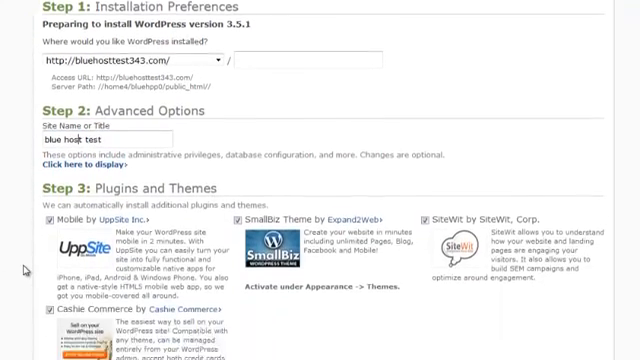
scroll("down", 3)
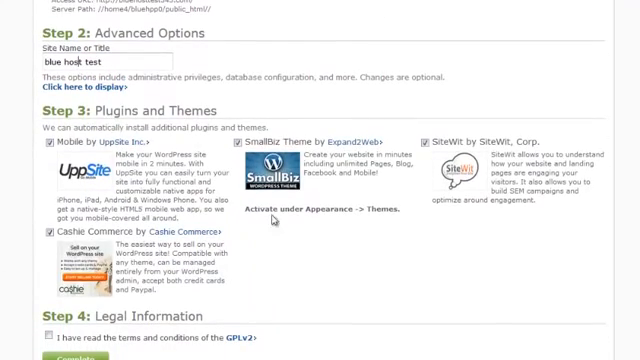
scroll("down", 3)
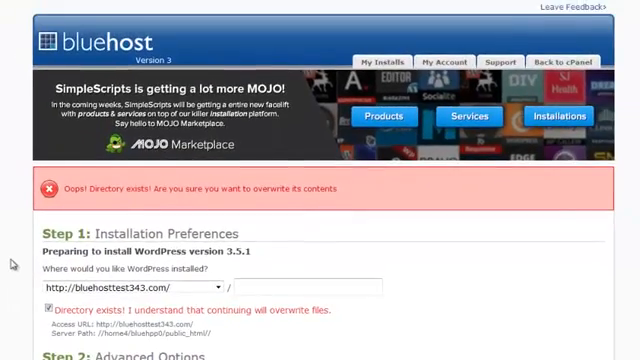
- Accept the directory-overwrite warning and resubmit the WordPress install
scroll("down", 3)
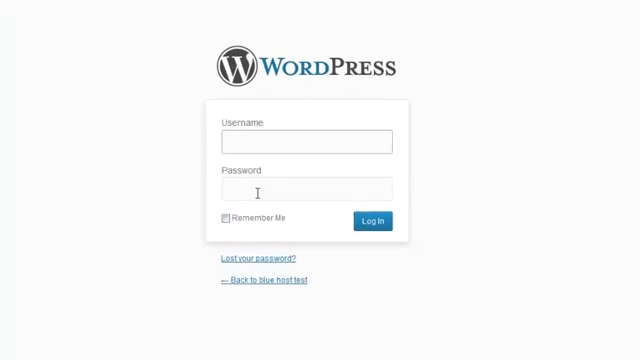
type("password")
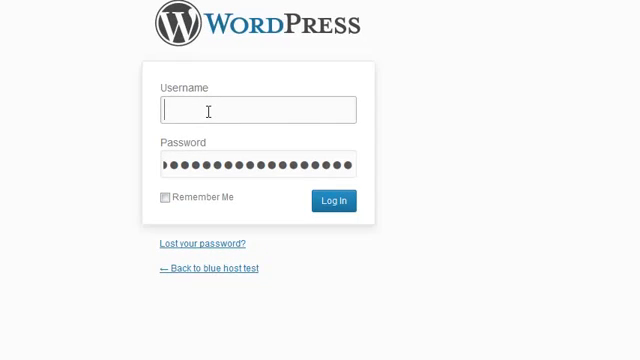
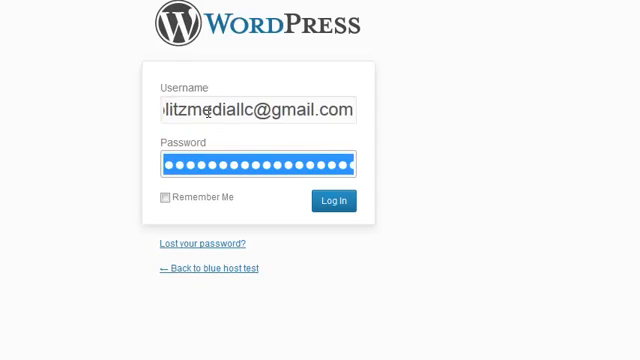
left_click(324, 204)
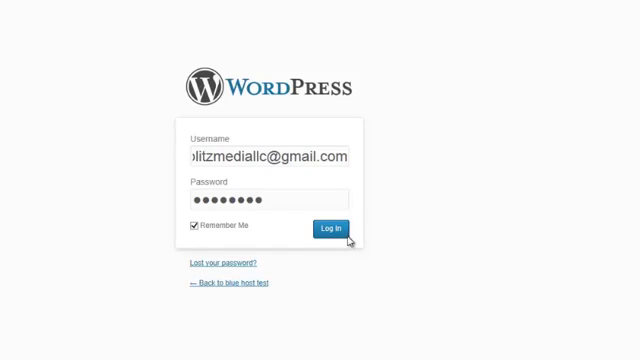
left_click(346, 228)
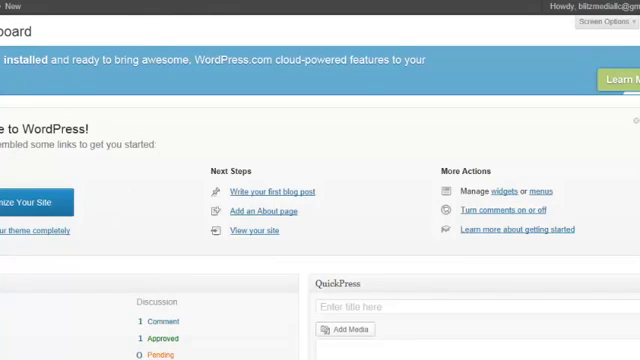
mouse_move(144, 176)
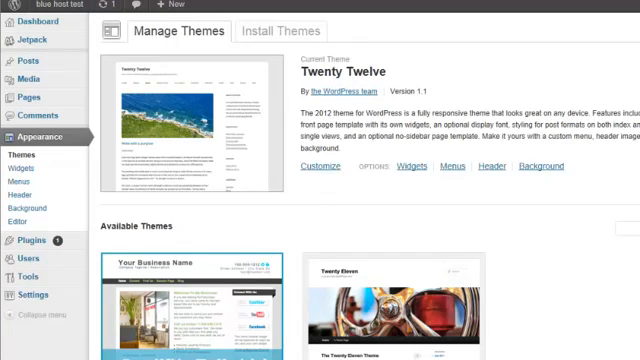
- Open a blank Add New Post editor from the Posts menu
scroll("down", 3)
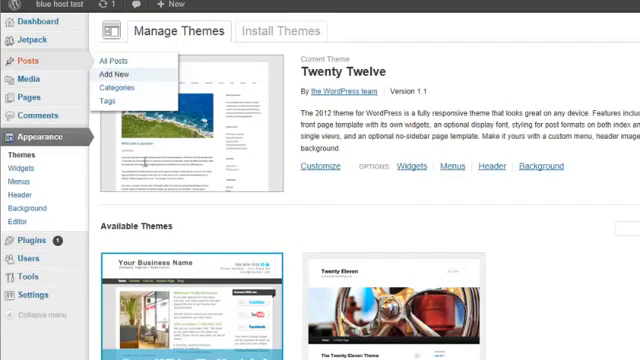
left_click(108, 72)
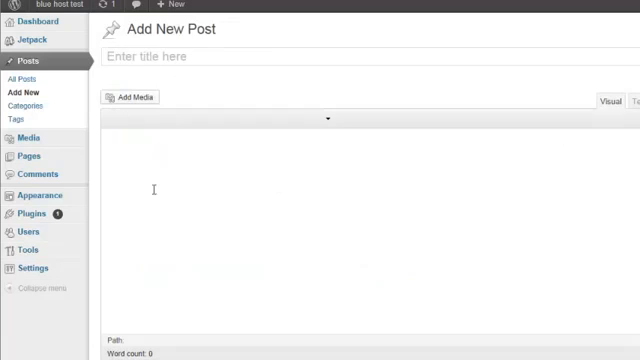